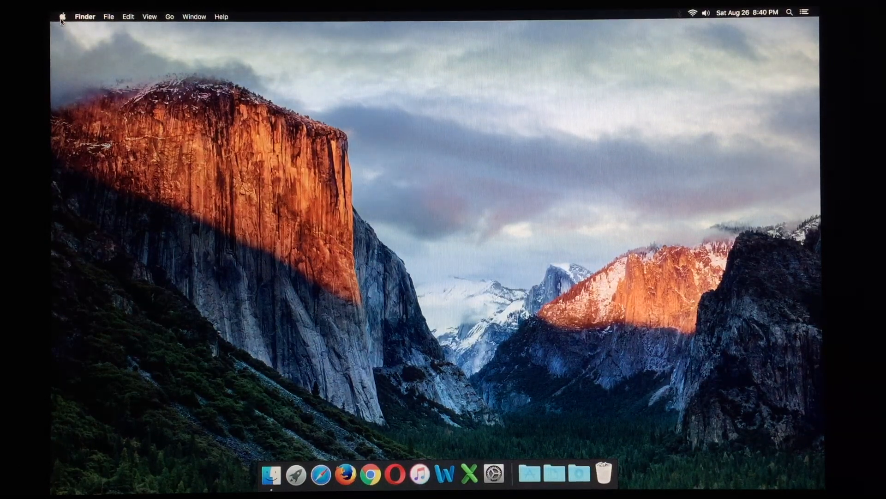
Open About This Mac from the Apple menu to see El Capitan and hardware specs
click(63, 15)
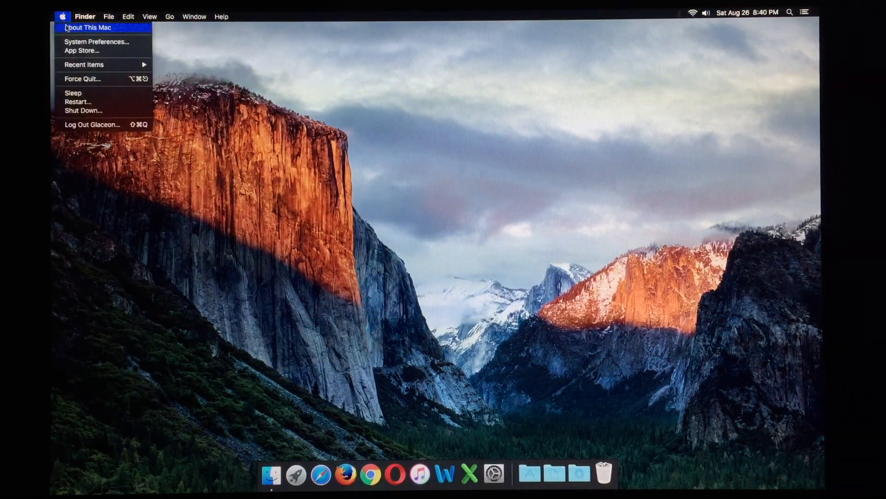
click(395, 226)
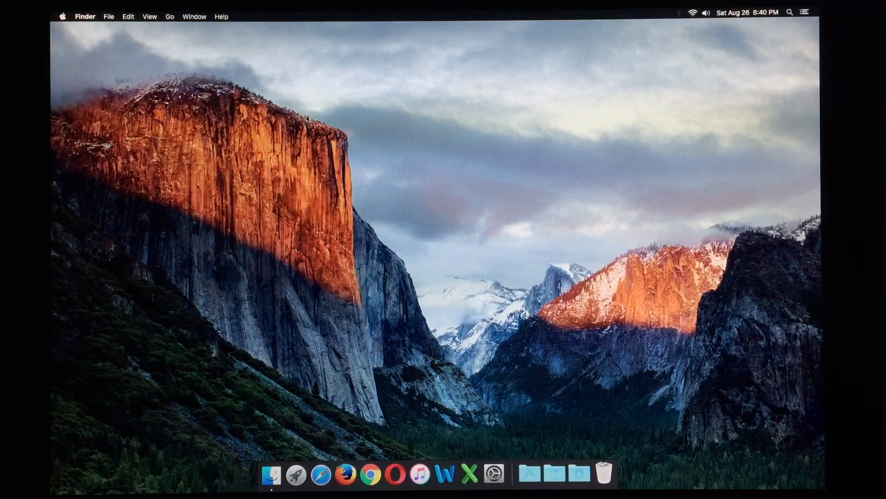
mouse_move(311, 96)
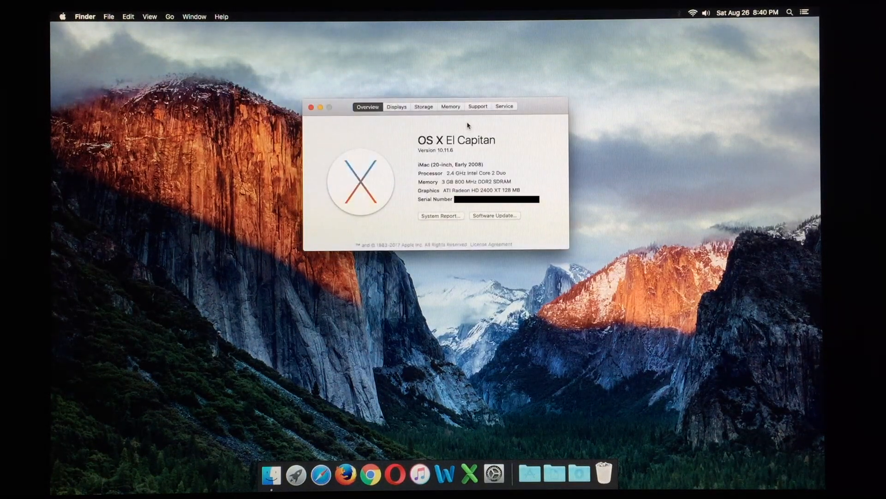
mouse_move(456, 155)
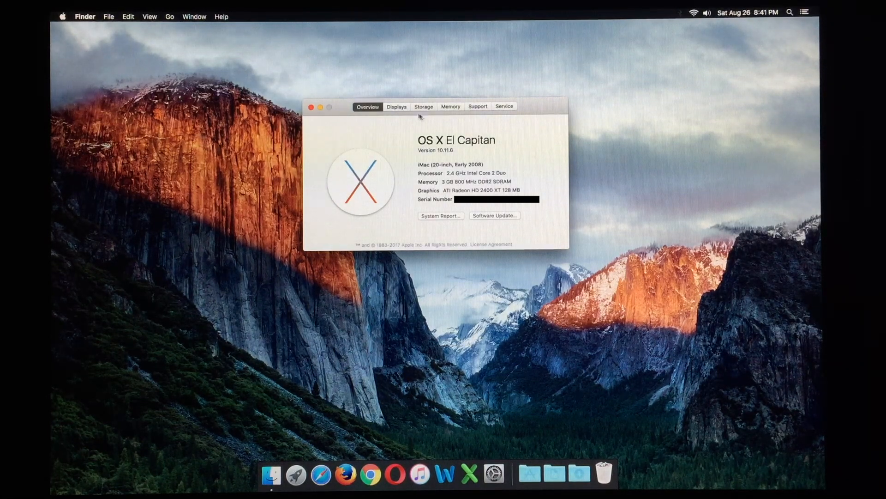
Check the Displays, Storage and Memory tabs of About This Mac, then close it
click(396, 106)
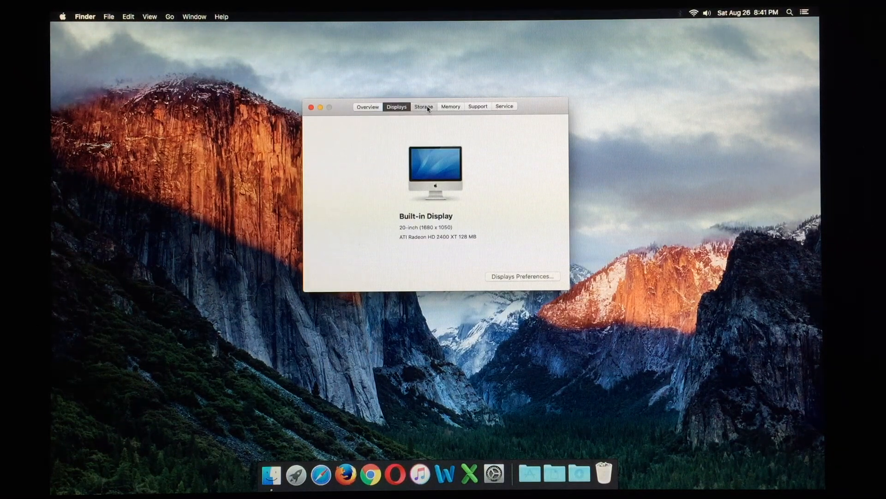
click(423, 106)
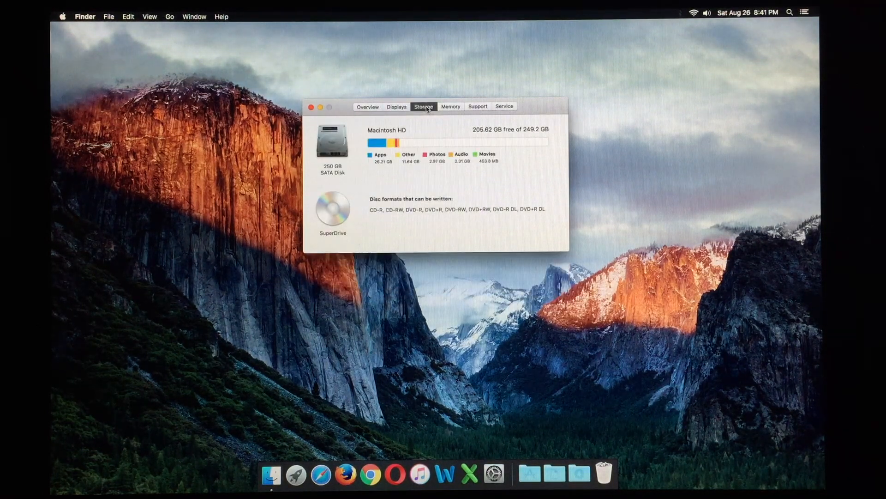
click(450, 106)
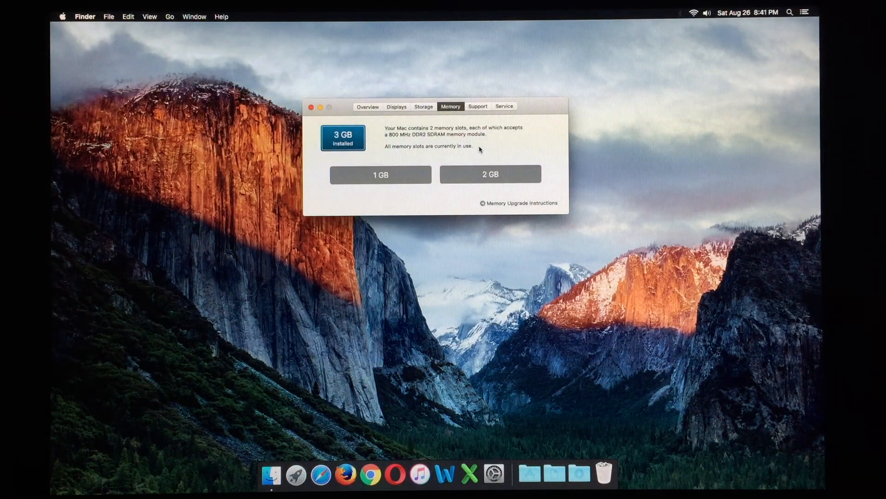
mouse_move(487, 191)
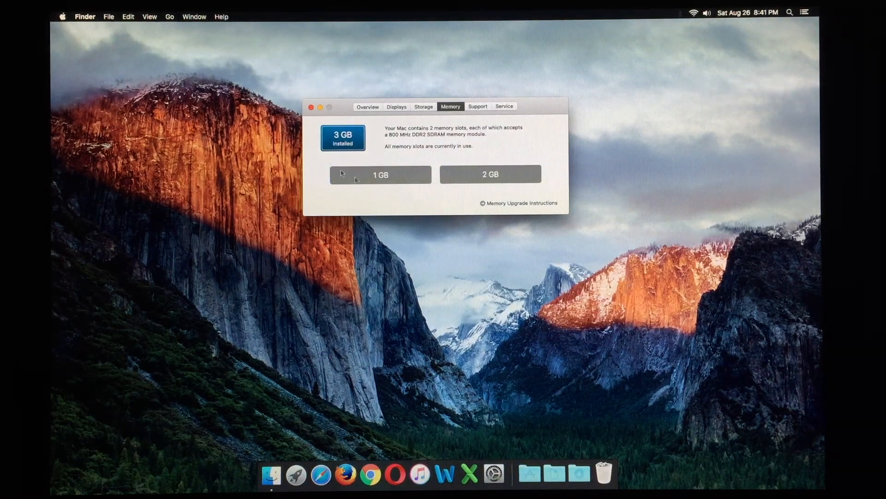
mouse_move(459, 189)
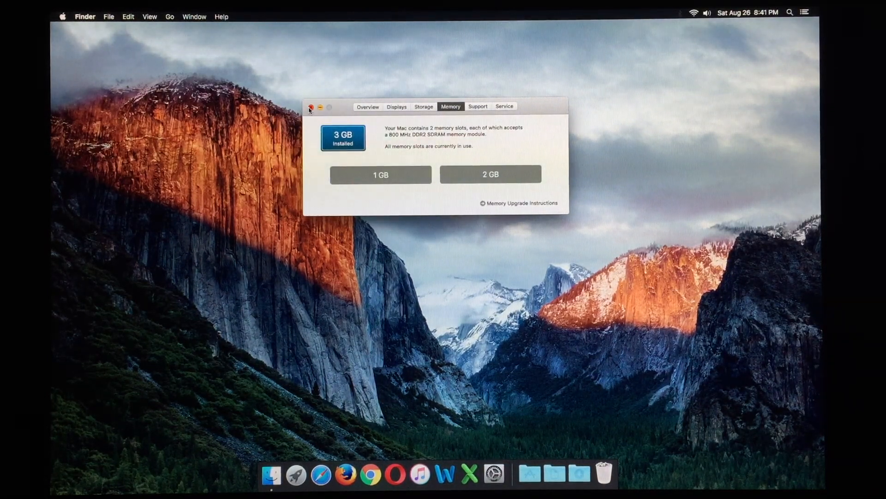
click(311, 107)
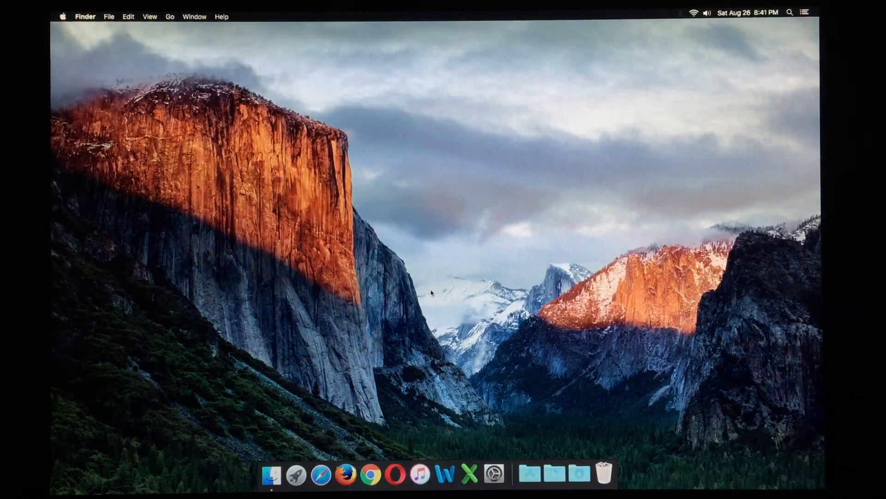
mouse_move(345, 320)
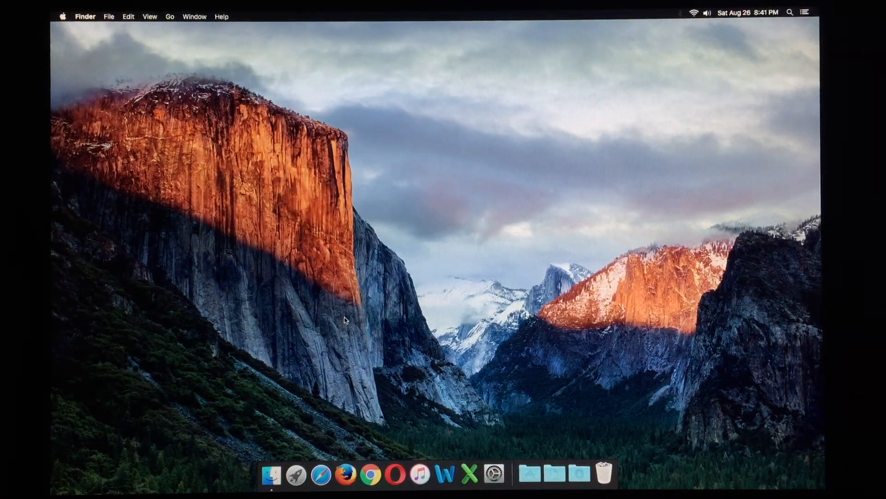
Launch Safari, go to lighting-gallery.net and scroll through its lamp and lantern albums
click(321, 473)
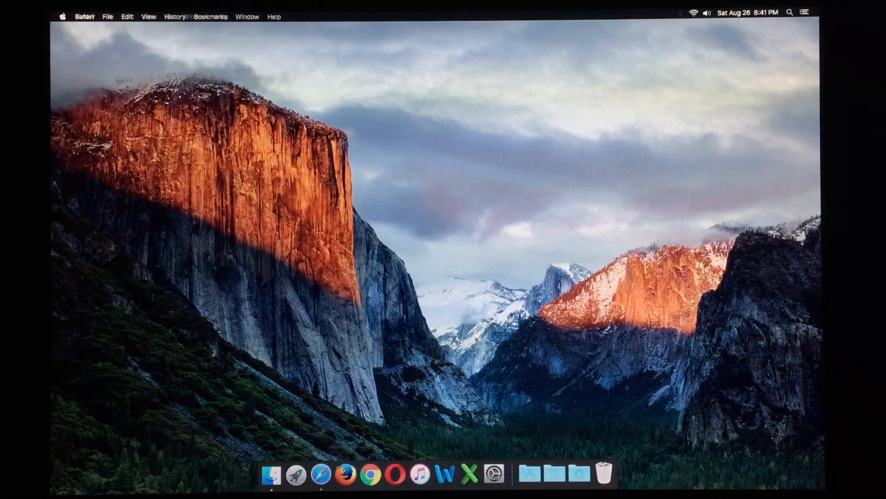
click(321, 474)
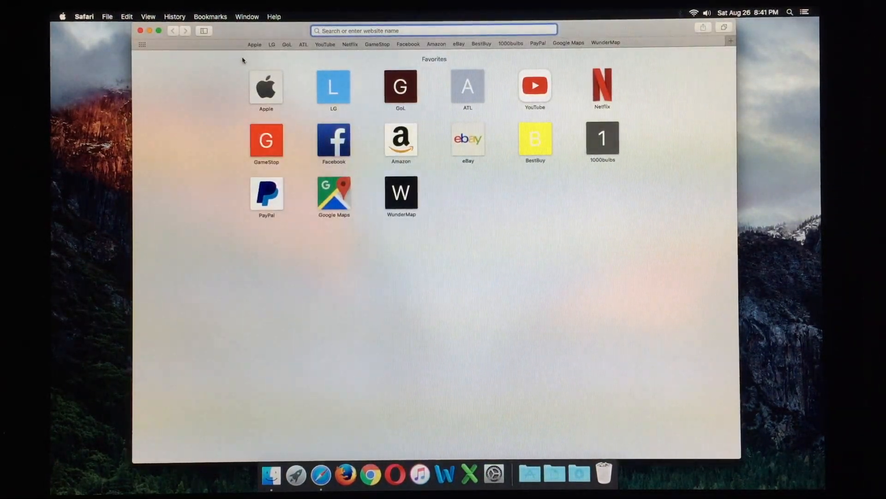
text(lighting-gallery.net)
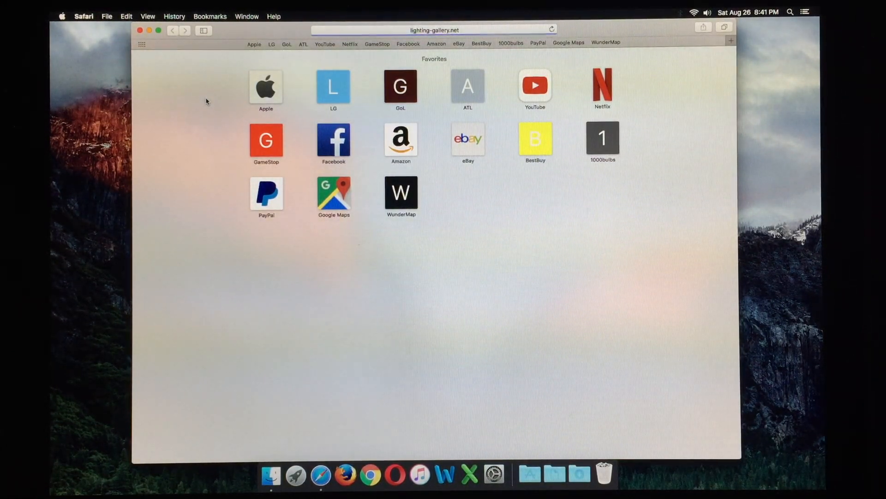
click(434, 30)
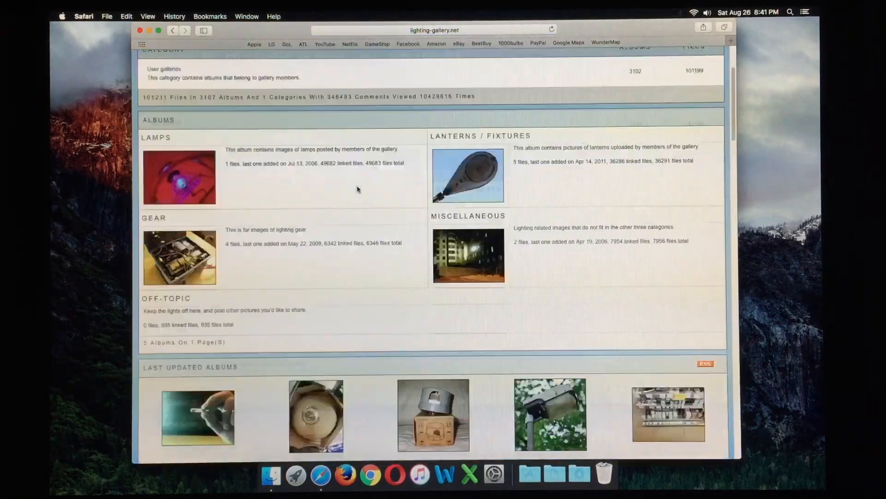
scroll(down, 3)
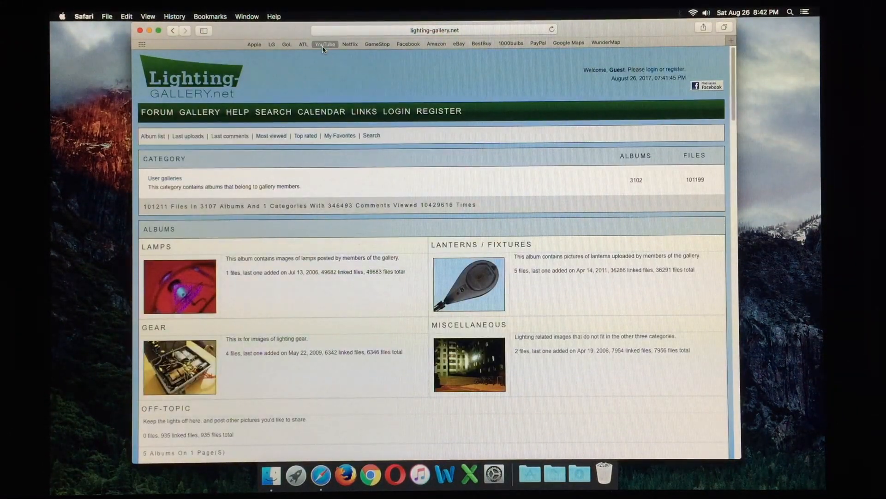
Browse YouTube's home page from the Favorites bar, then quit Safari
click(325, 43)
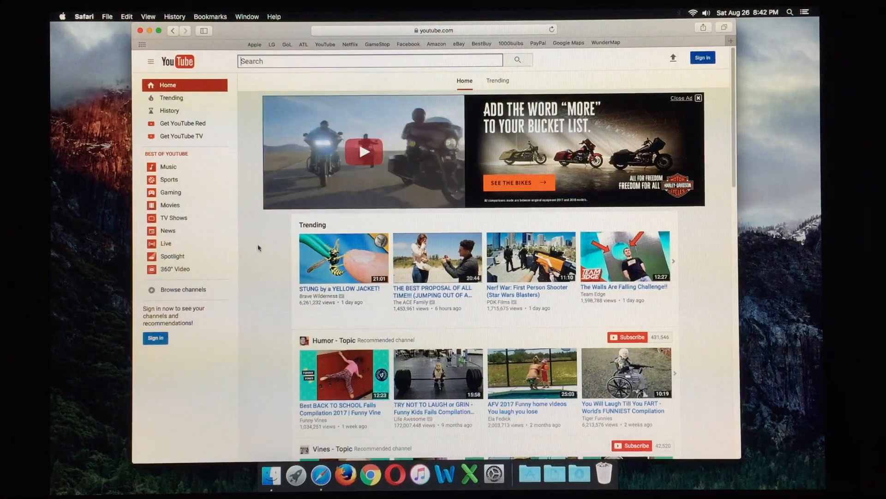
scroll(down, 3)
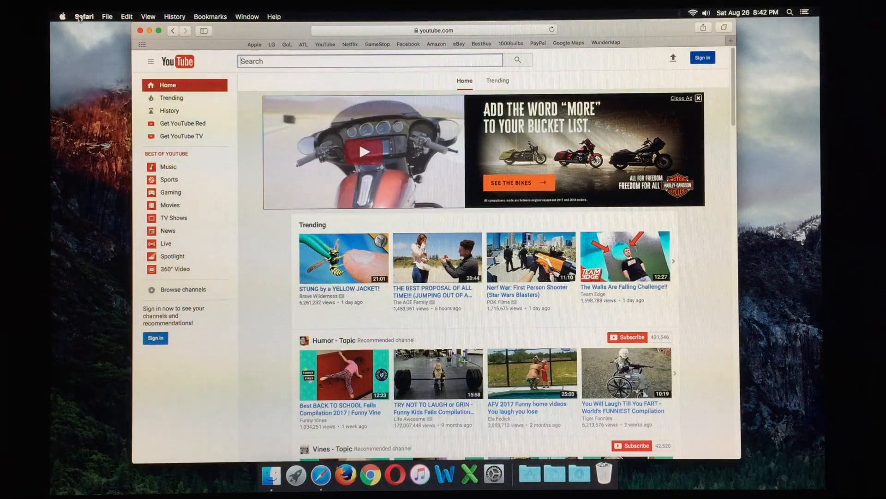
click(83, 16)
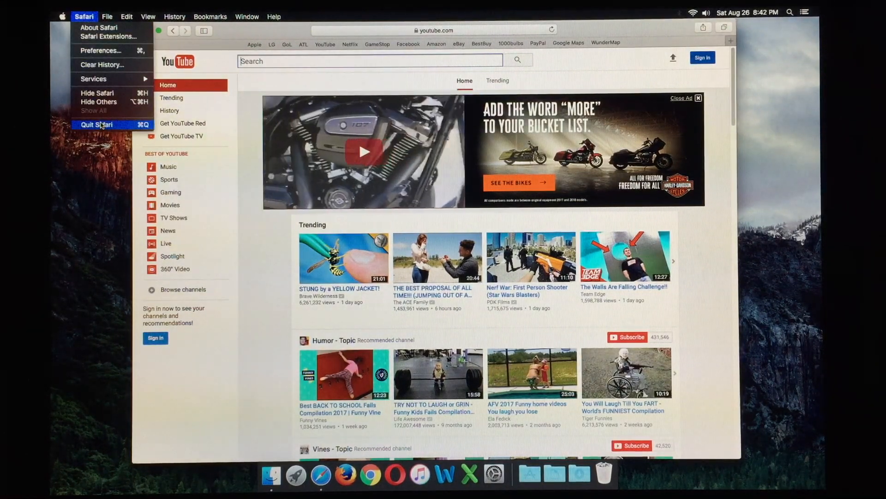
click(96, 124)
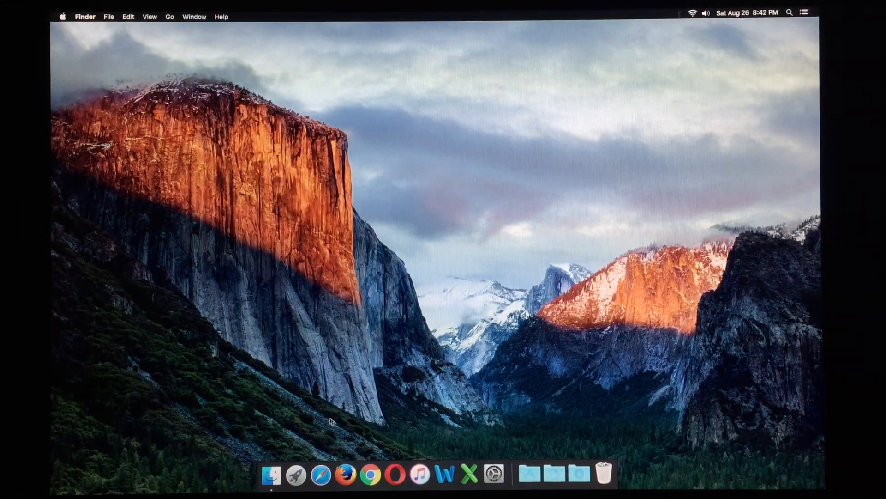
mouse_move(336, 424)
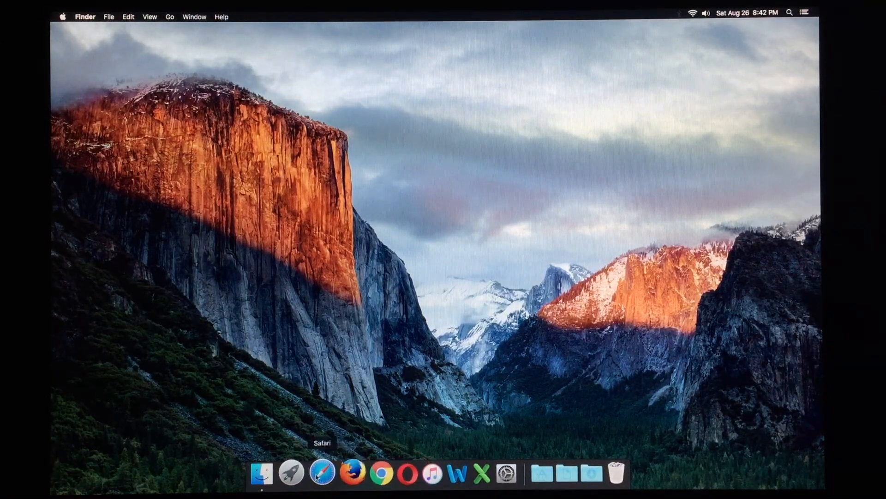
mouse_move(343, 472)
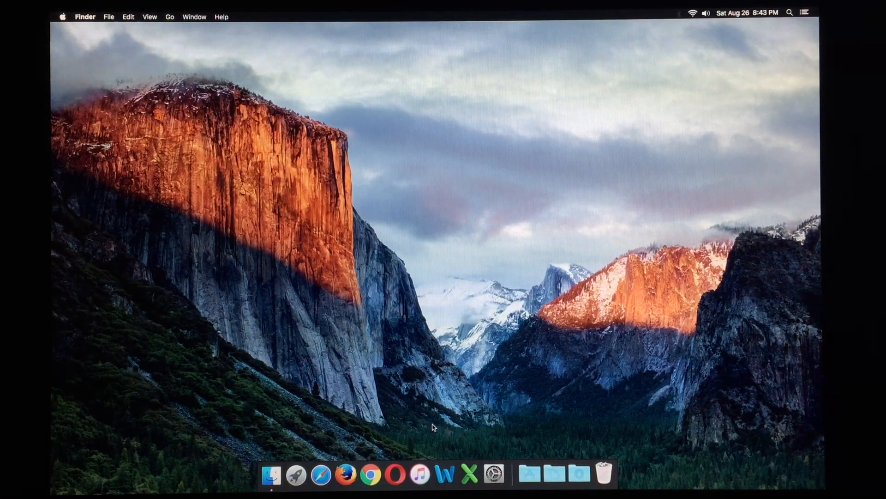
mouse_move(445, 473)
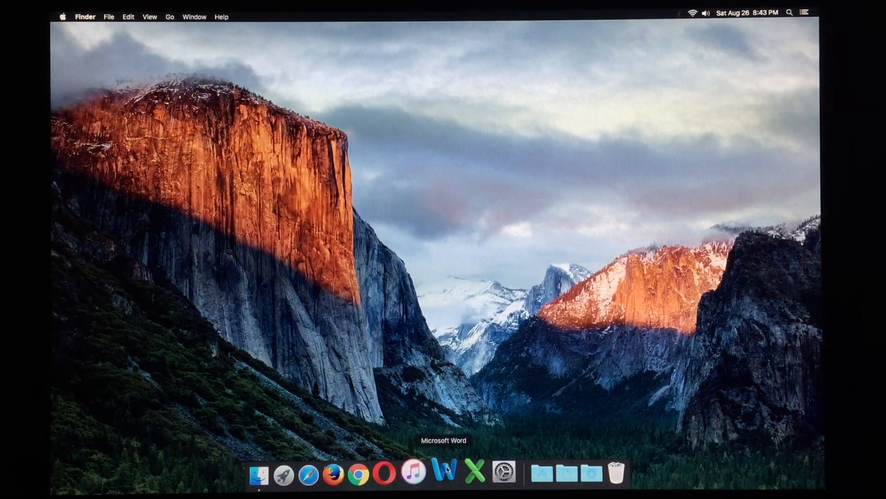
click(444, 471)
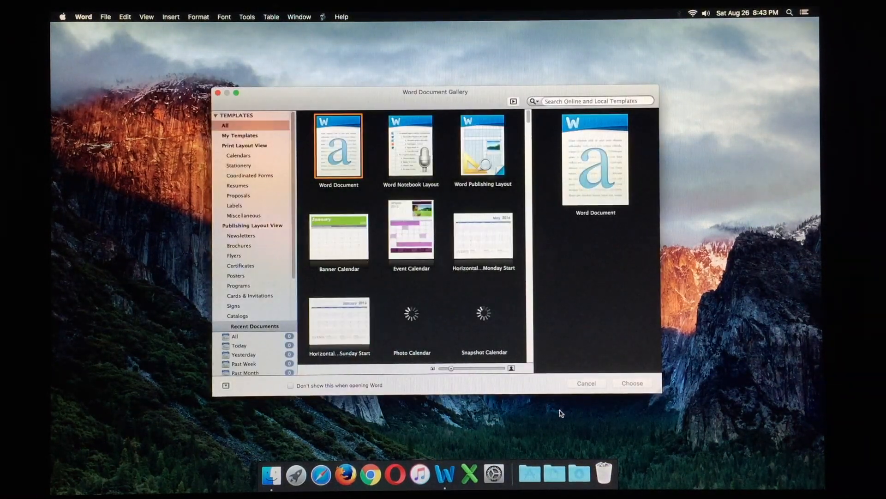
click(586, 383)
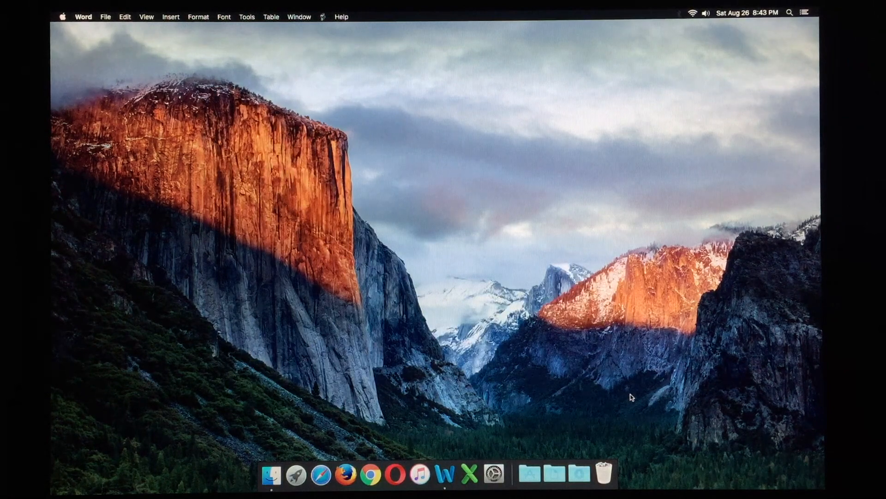
click(445, 474)
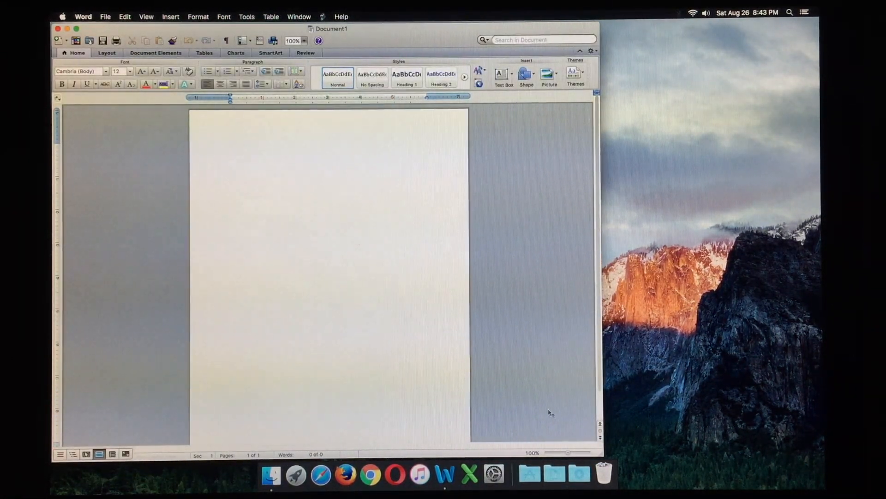
drag(568, 453, 577, 452)
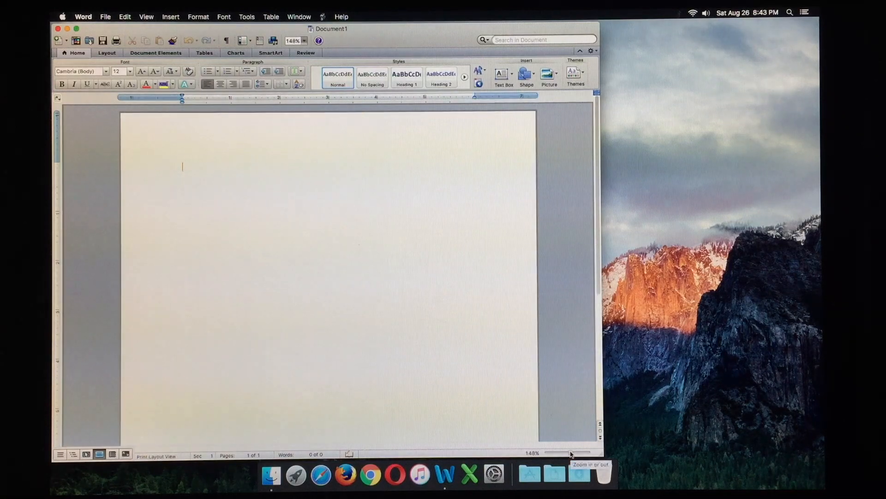
mouse_move(88, 149)
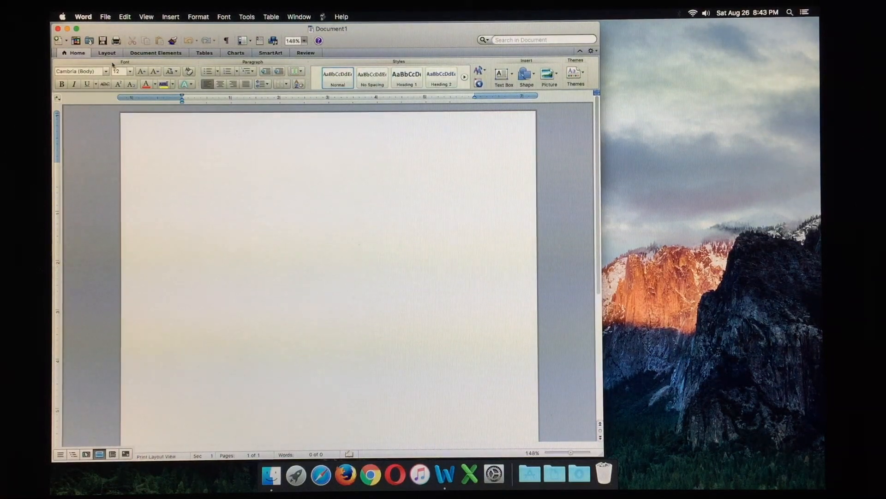
click(107, 53)
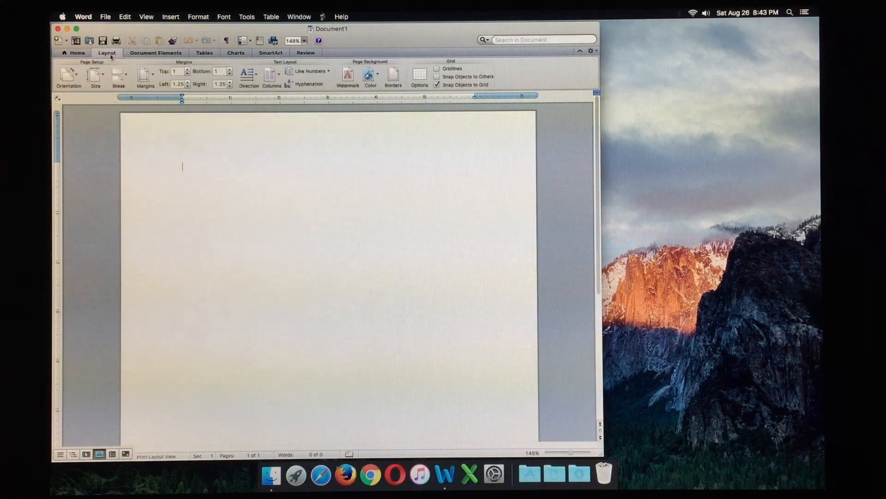
click(77, 53)
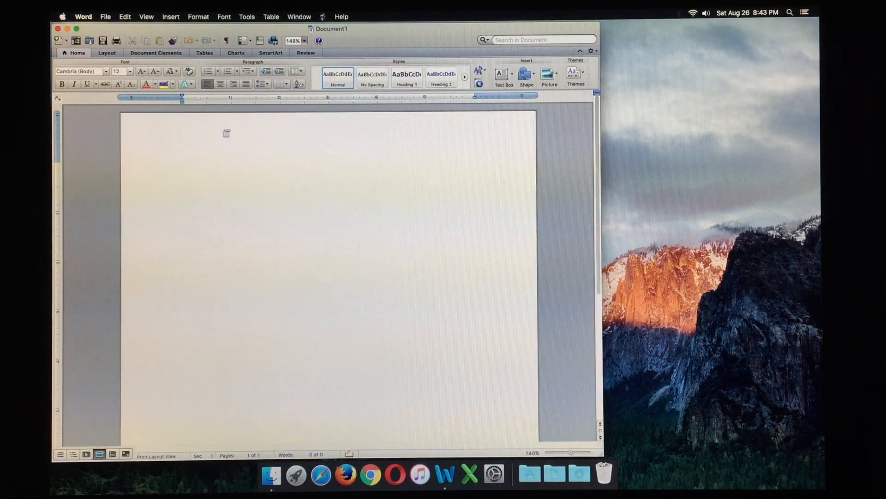
click(83, 16)
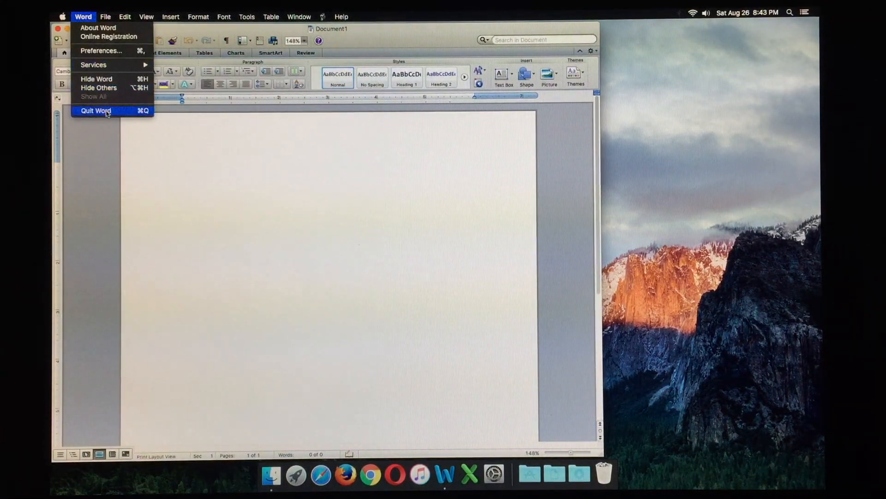
click(96, 111)
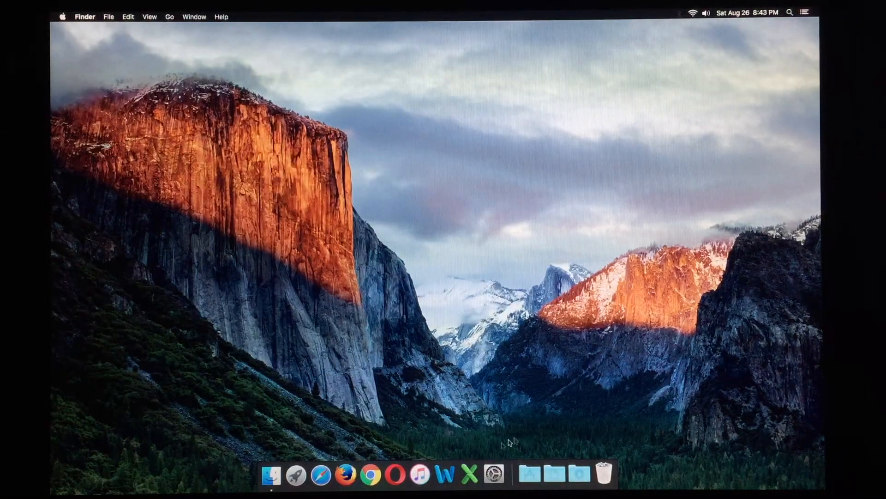
mouse_move(469, 473)
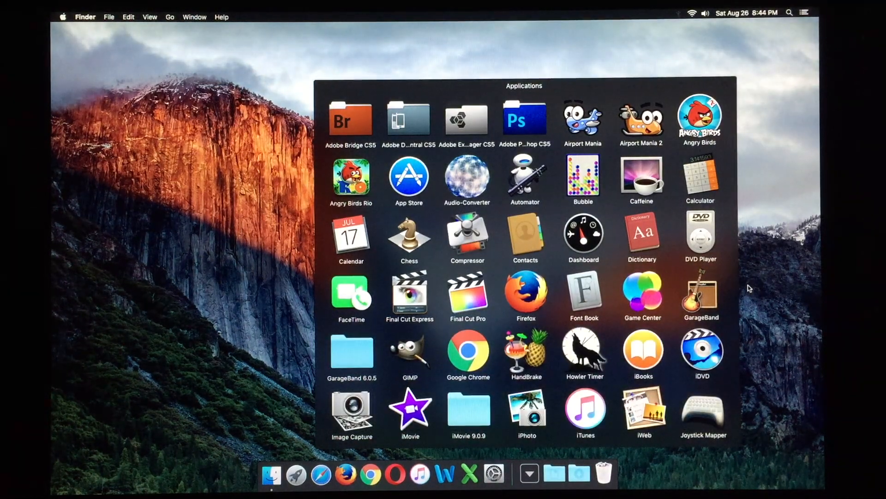
mouse_move(638, 290)
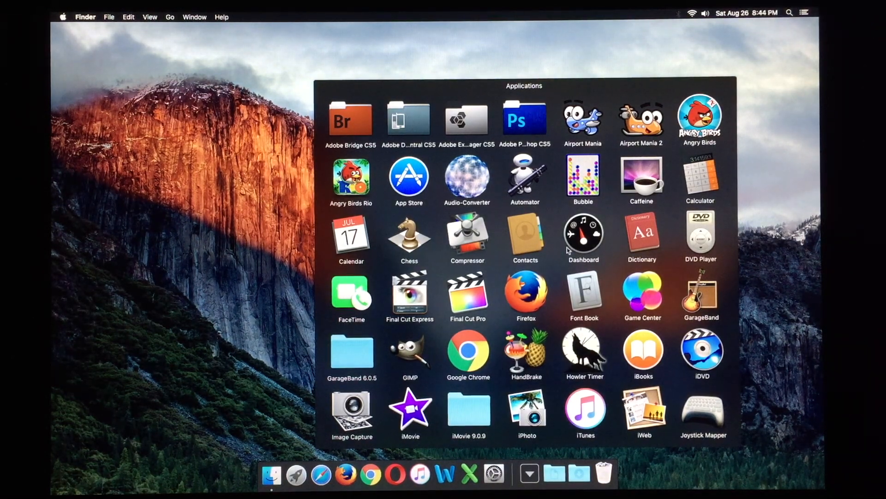
mouse_move(601, 336)
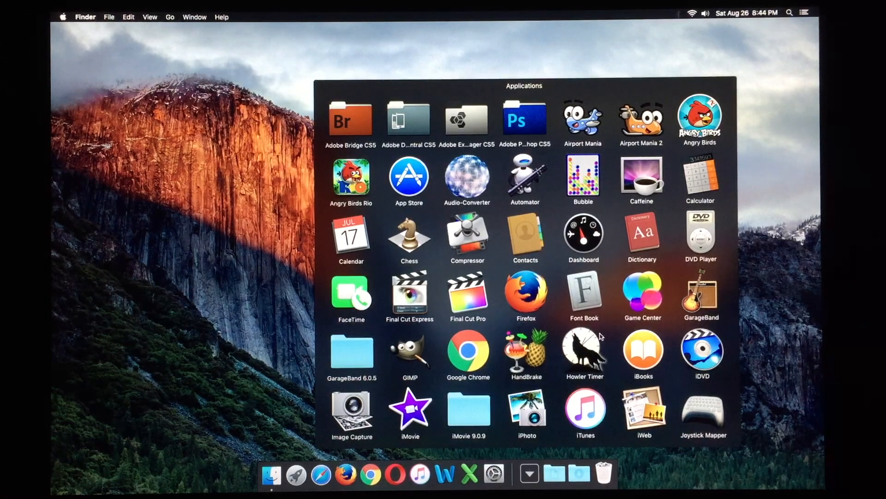
scroll(down, 3)
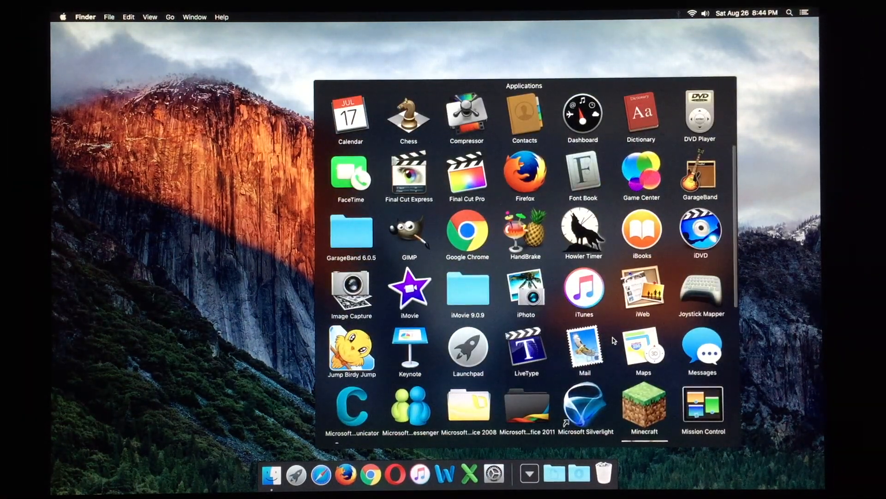
scroll(down, 3)
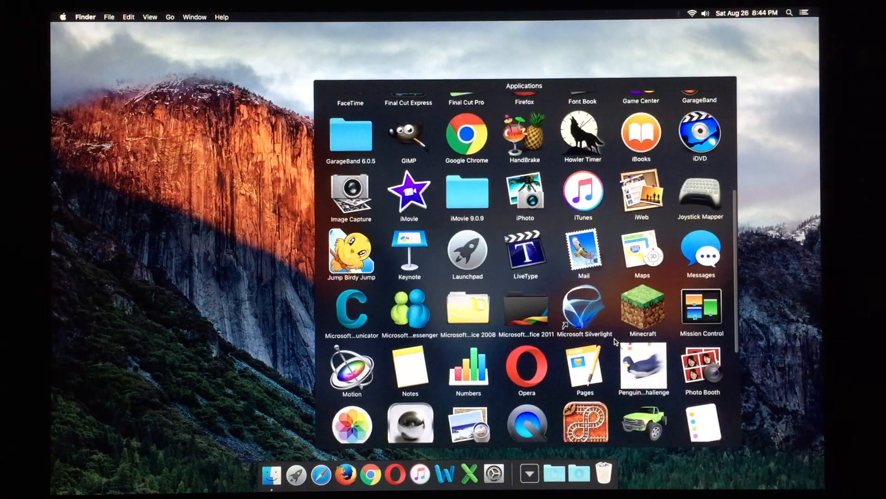
scroll(down, 3)
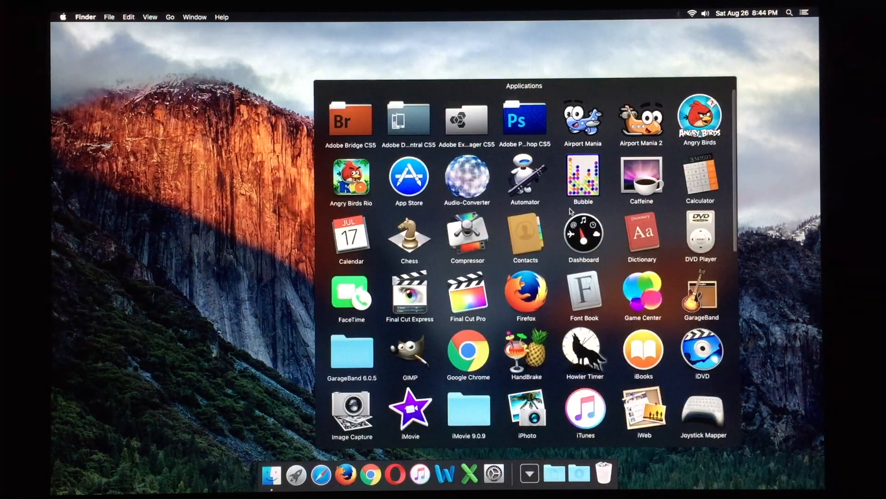
scroll(down, 3)
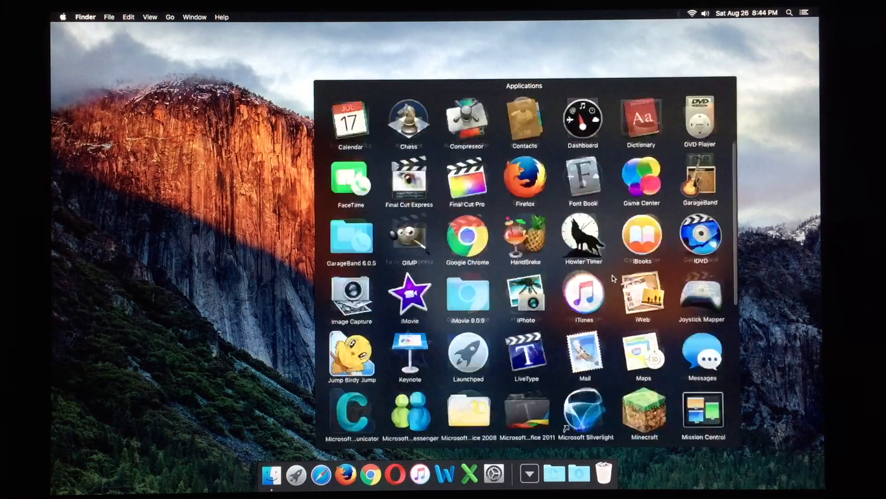
scroll(down, 3)
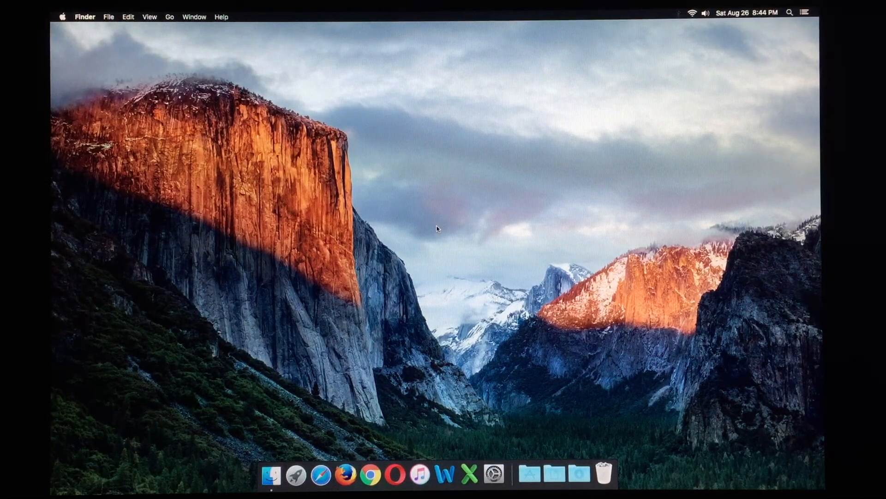
Choose Shut Down… from the Apple menu to get the shut-down confirmation
click(63, 17)
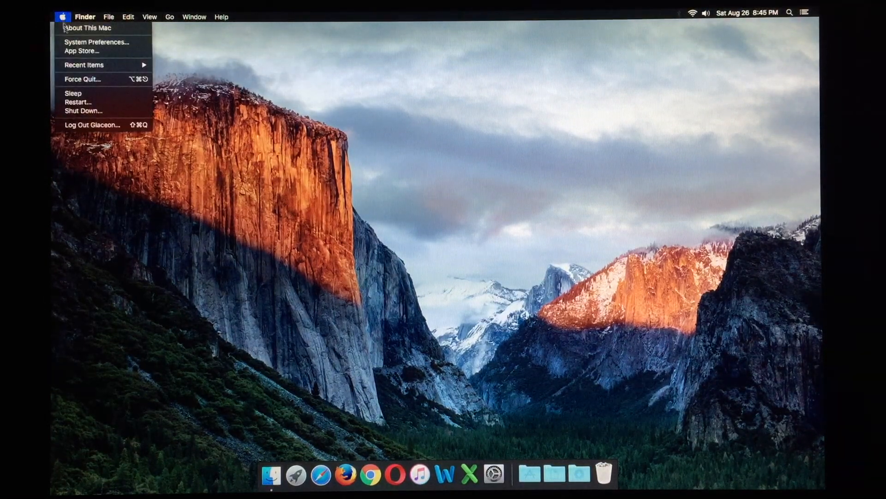
mouse_move(82, 111)
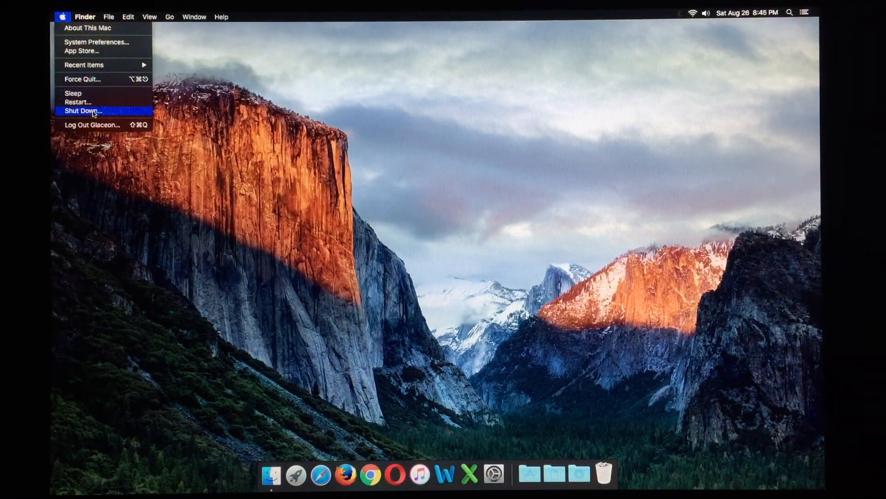
click(82, 111)
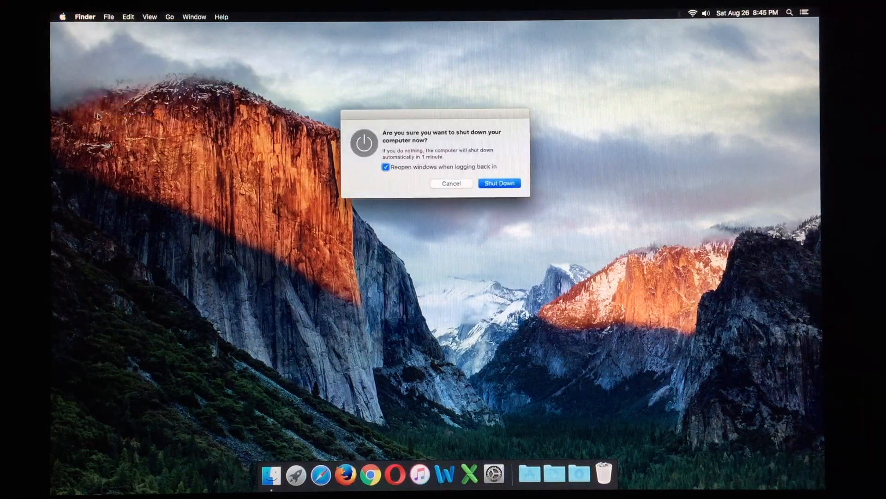